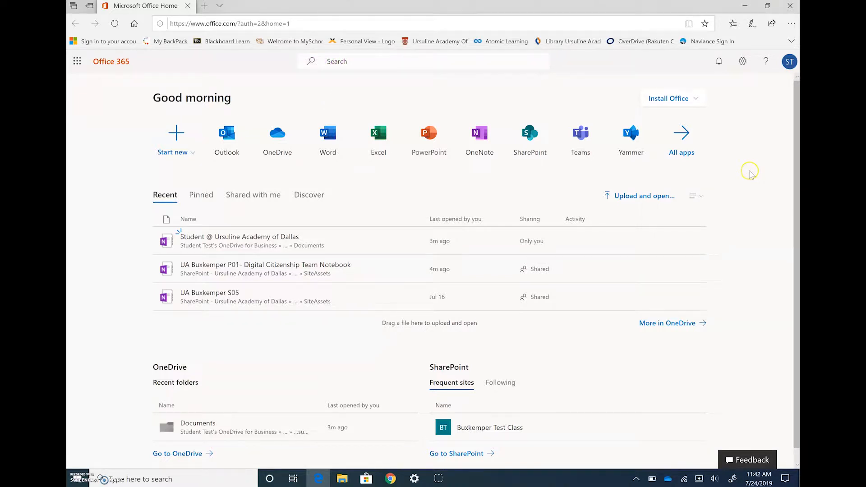
{"action": "mouse_move", "coordinate": [245, 77]}
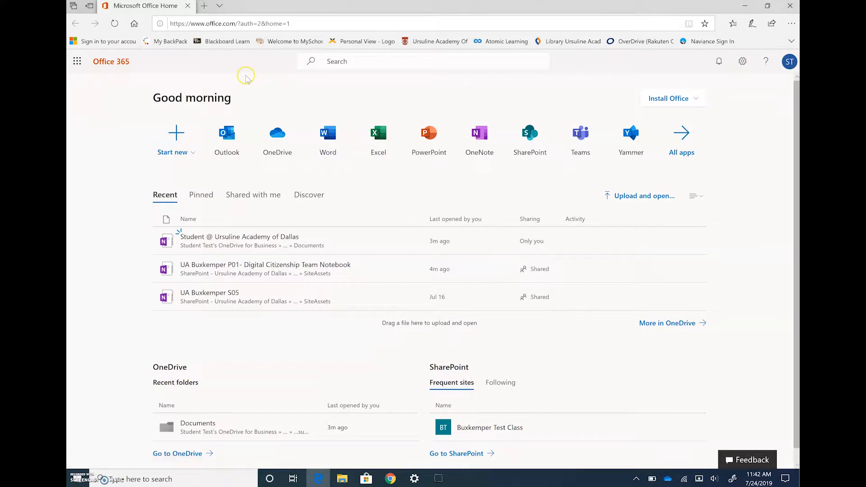
{"action": "mouse_move", "coordinate": [262, 90]}
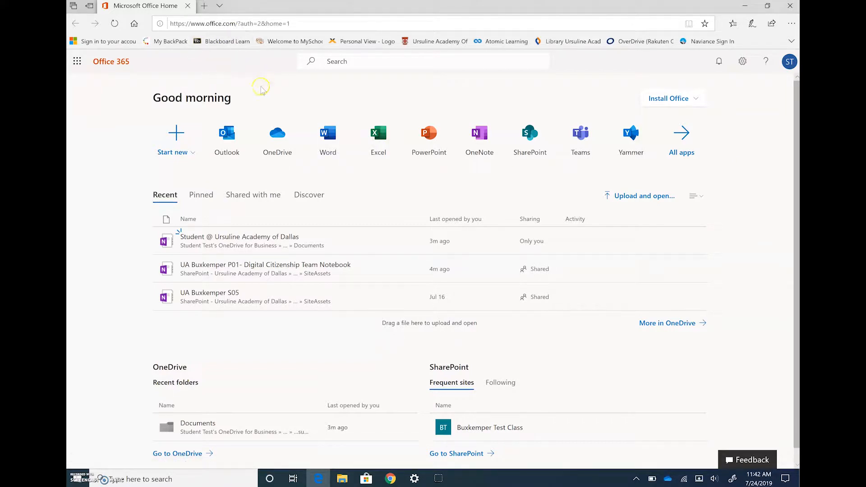
{"action": "mouse_move", "coordinate": [264, 95]}
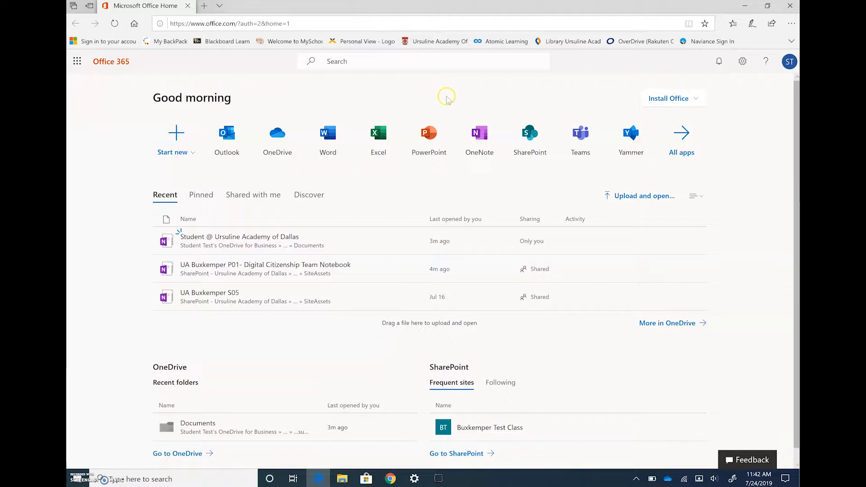
{"action": "mouse_move", "coordinate": [580, 138]}
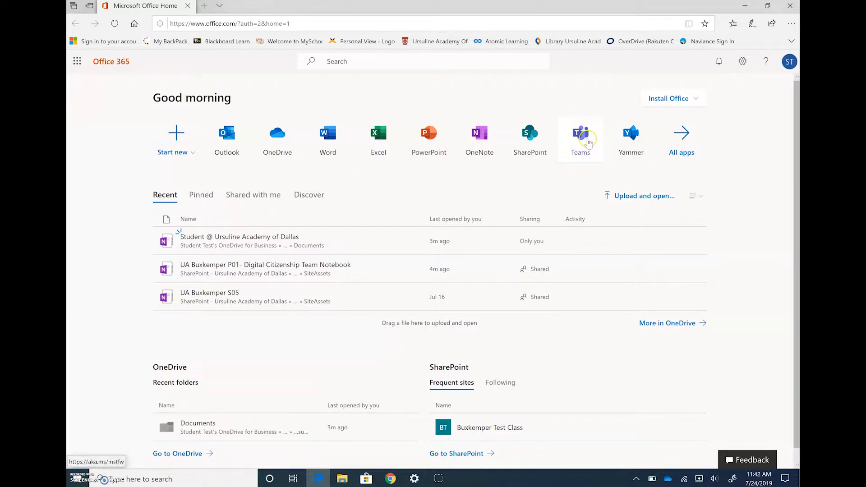
- Launch Teams from the Office home page and dismiss the desktop notifications prompt
{"action": "left_click", "coordinate": [581, 135]}
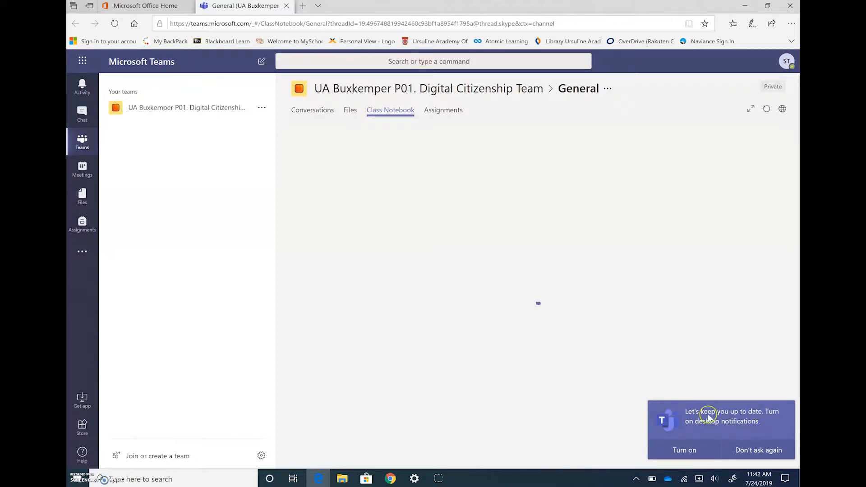
{"action": "left_click", "coordinate": [186, 108]}
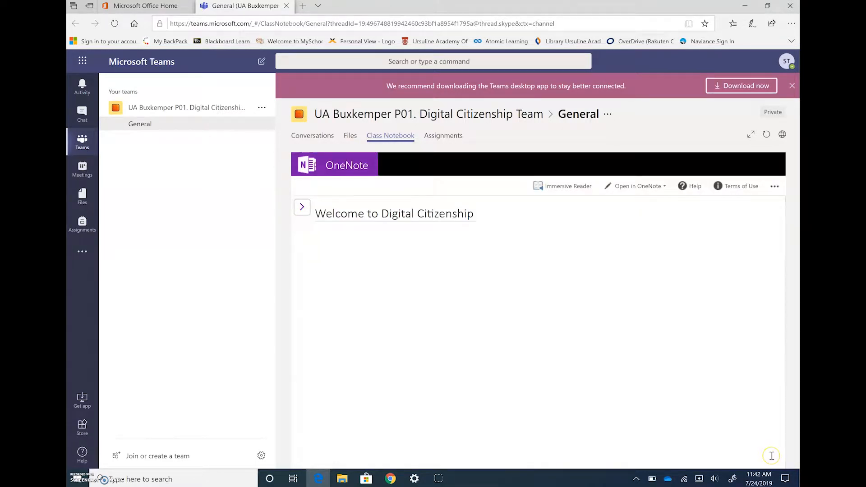
{"action": "mouse_move", "coordinate": [417, 271]}
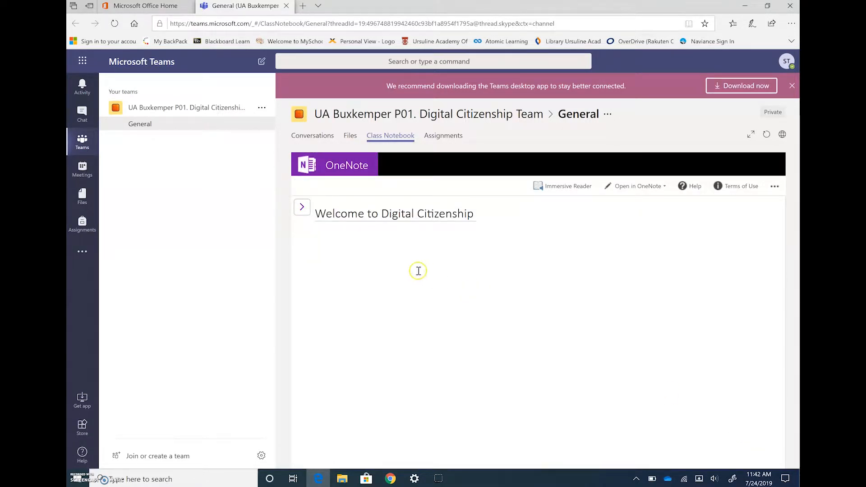
{"action": "mouse_move", "coordinate": [214, 110]}
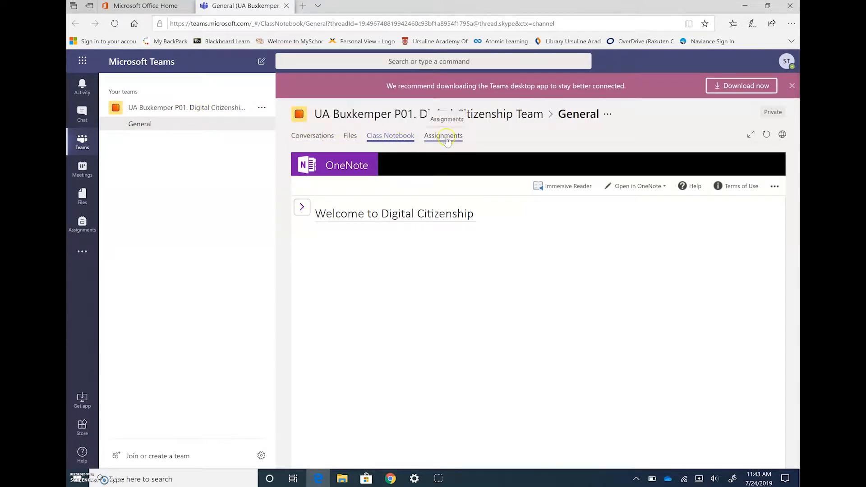
- Show the General channel's Conversations feed with the Digital Citizenship Poster post due Aug 22
{"action": "left_click", "coordinate": [312, 135]}
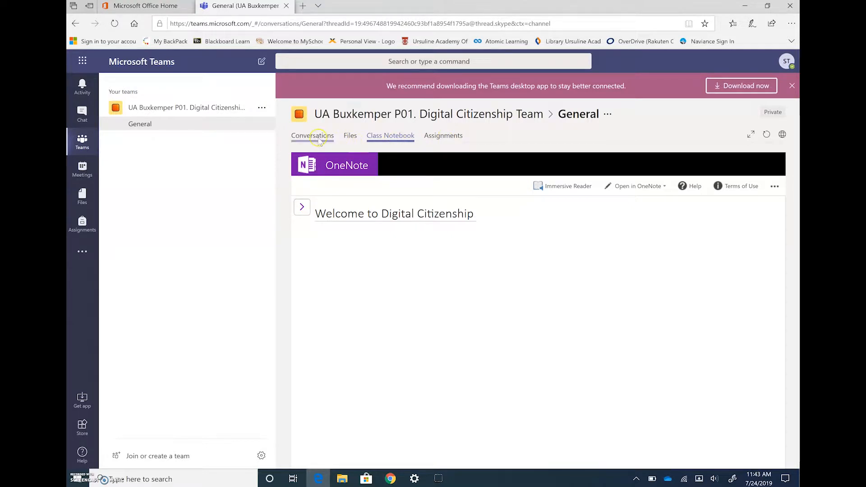
{"action": "left_click", "coordinate": [313, 135]}
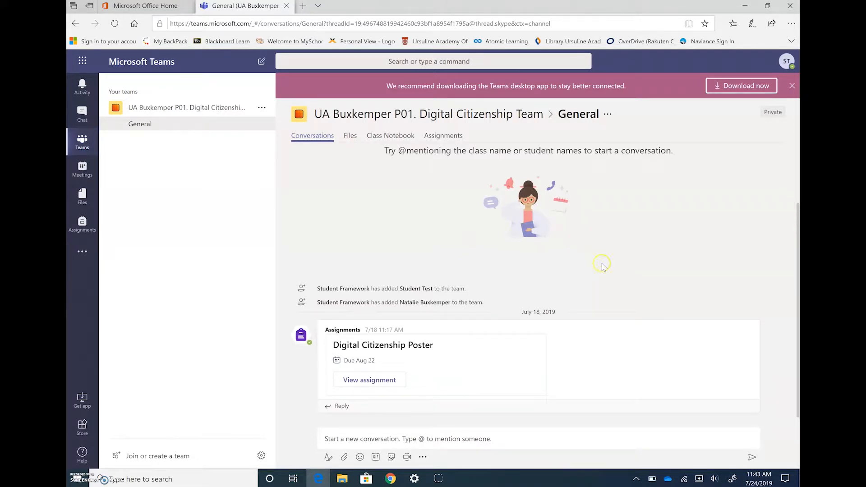
{"action": "mouse_move", "coordinate": [360, 405]}
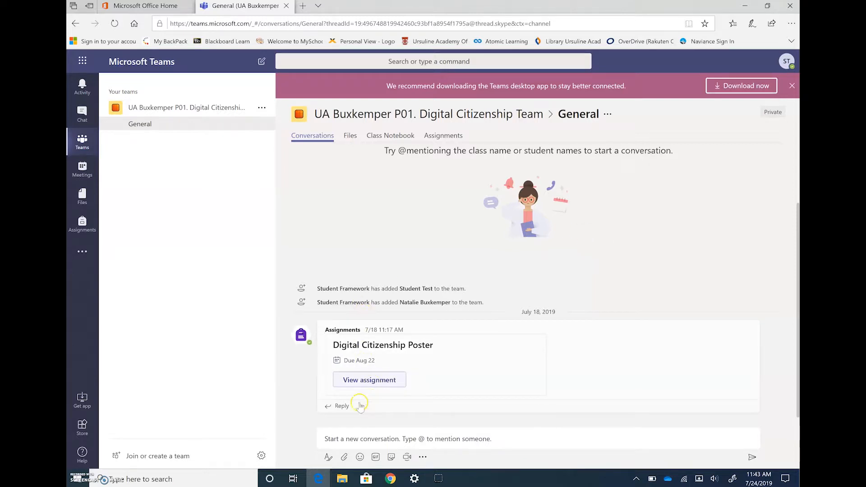
{"action": "mouse_move", "coordinate": [746, 318]}
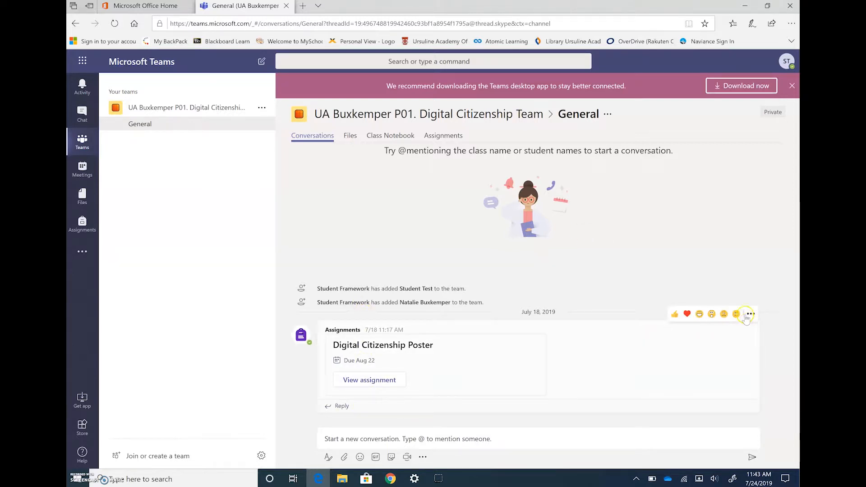
{"action": "mouse_move", "coordinate": [675, 314]}
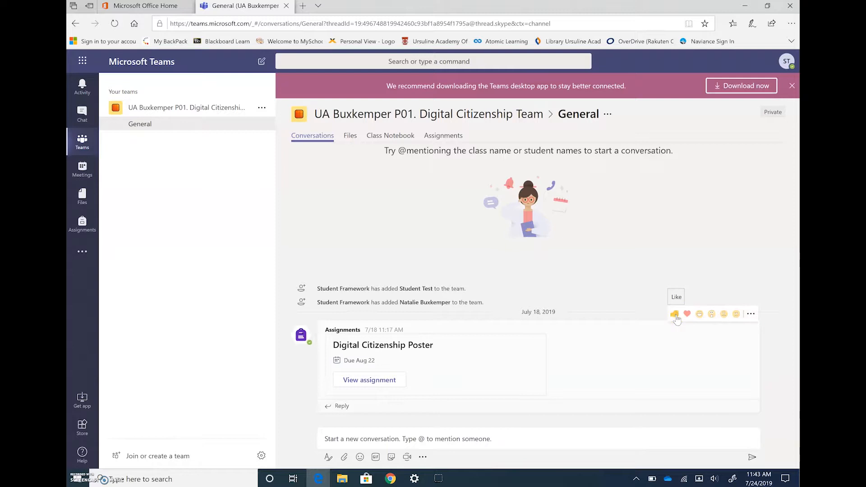
{"action": "mouse_move", "coordinate": [394, 226]}
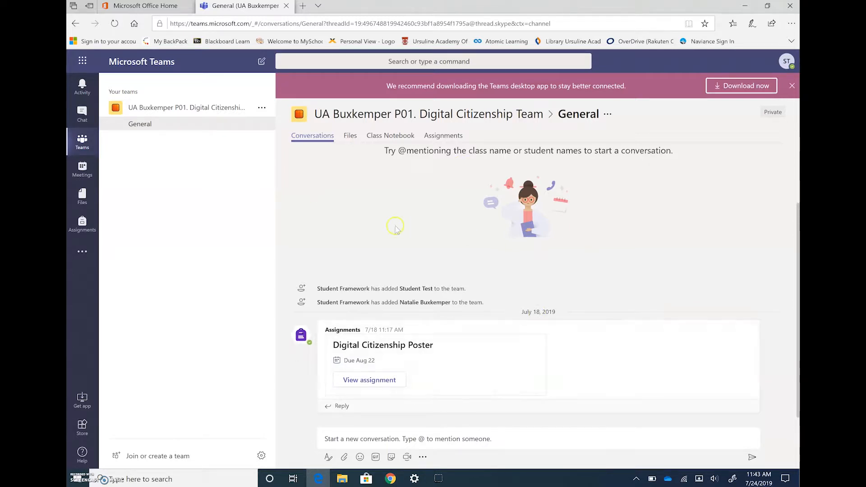
{"action": "mouse_move", "coordinate": [330, 222]}
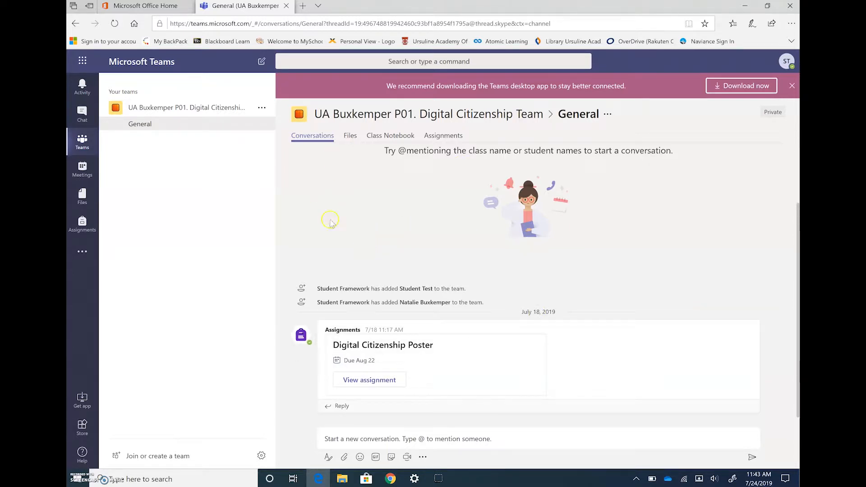
{"action": "mouse_move", "coordinate": [436, 253]}
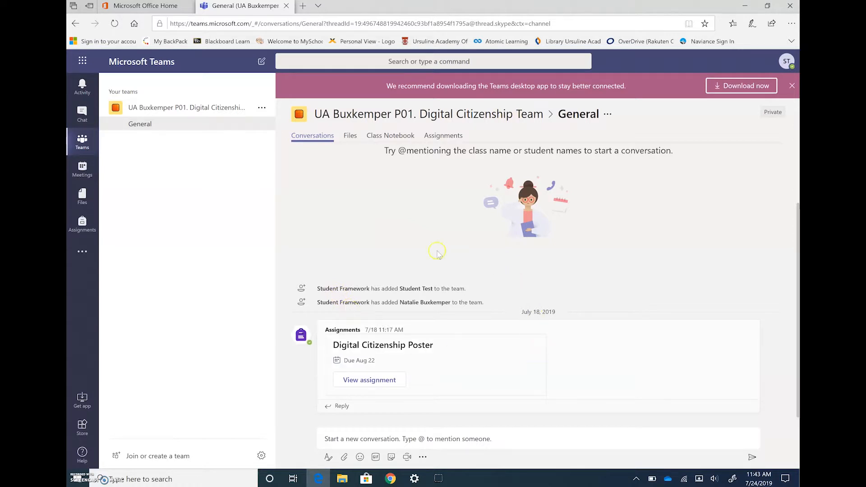
{"action": "mouse_move", "coordinate": [541, 302]}
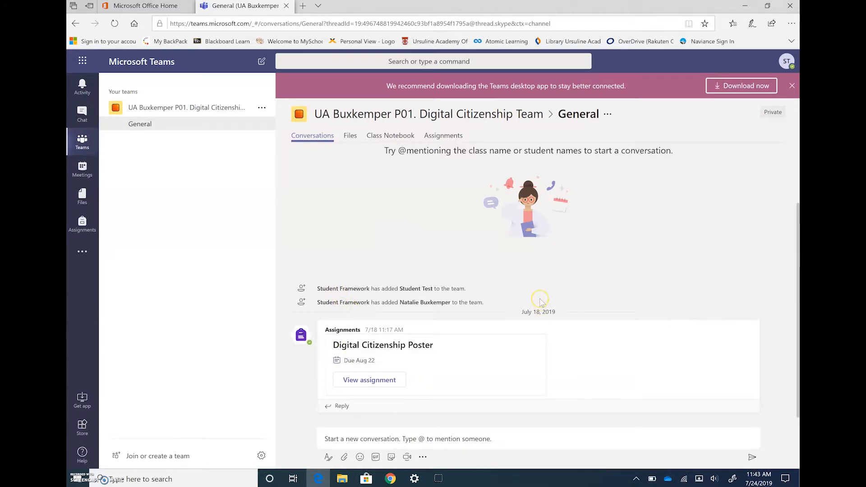
{"action": "mouse_move", "coordinate": [539, 289]}
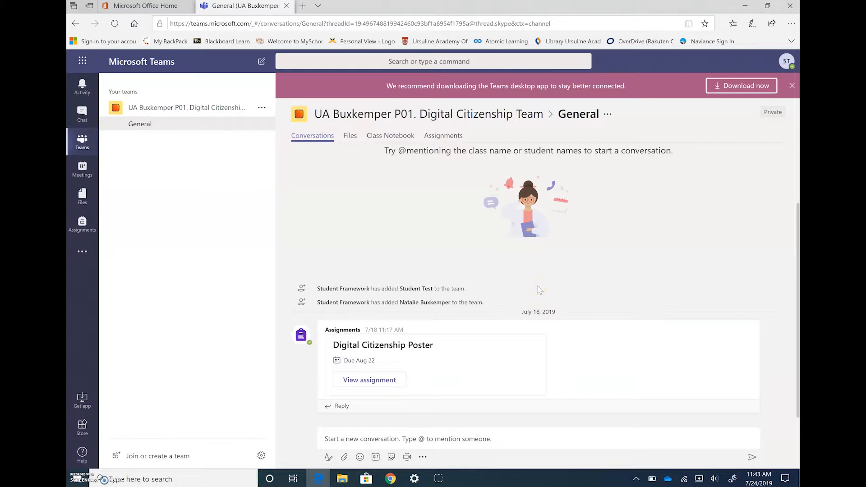
- Show the General channel's Files area, currently empty
{"action": "left_click", "coordinate": [350, 136]}
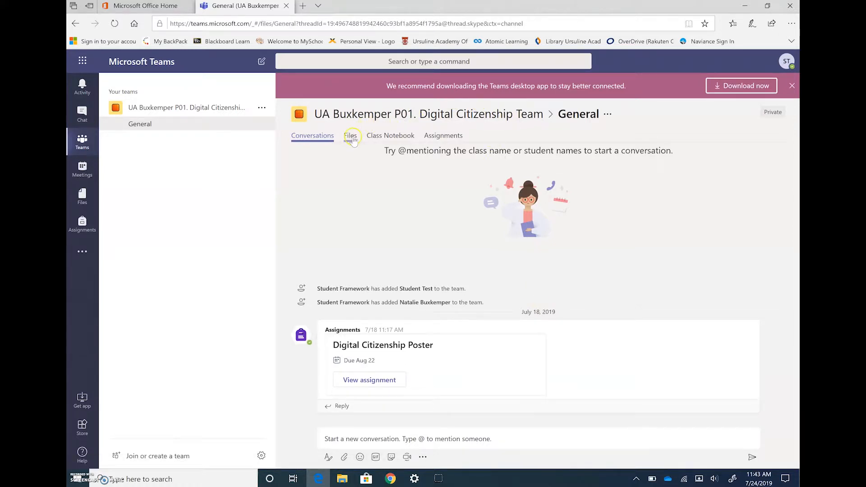
{"action": "left_click", "coordinate": [350, 135]}
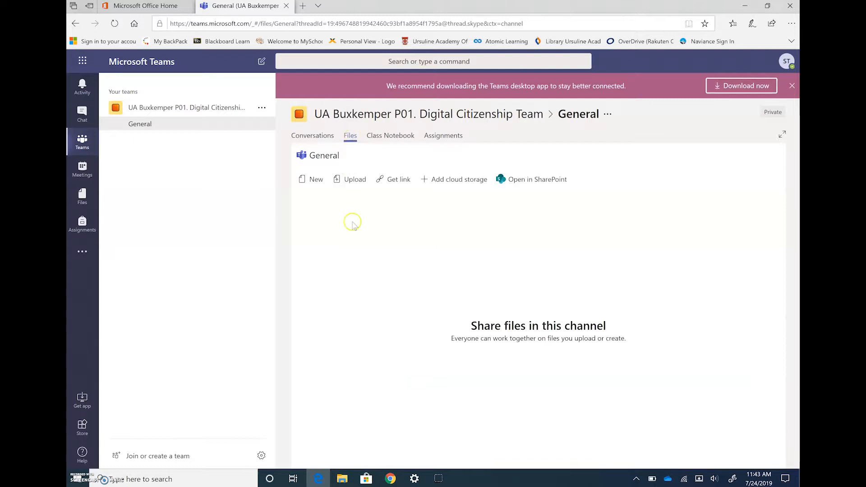
{"action": "mouse_move", "coordinate": [404, 263]}
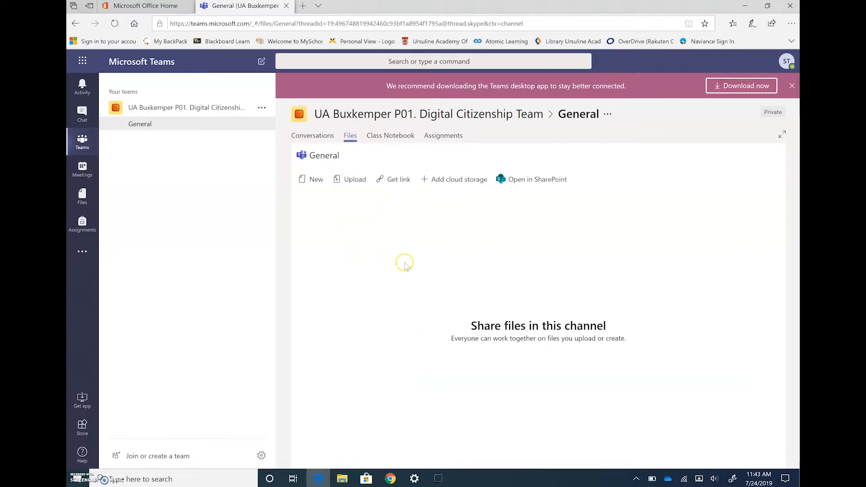
{"action": "mouse_move", "coordinate": [406, 266]}
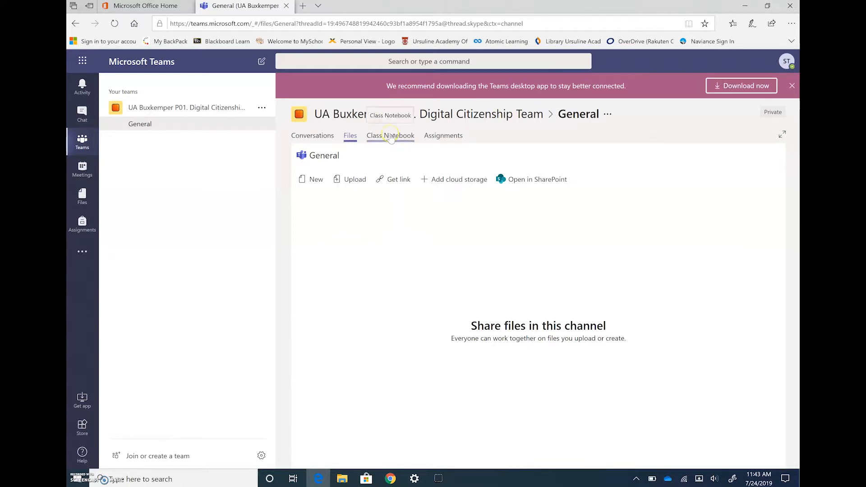
- Return to the Class Notebook's Welcome to Digital Citizenship page
{"action": "left_click", "coordinate": [390, 136]}
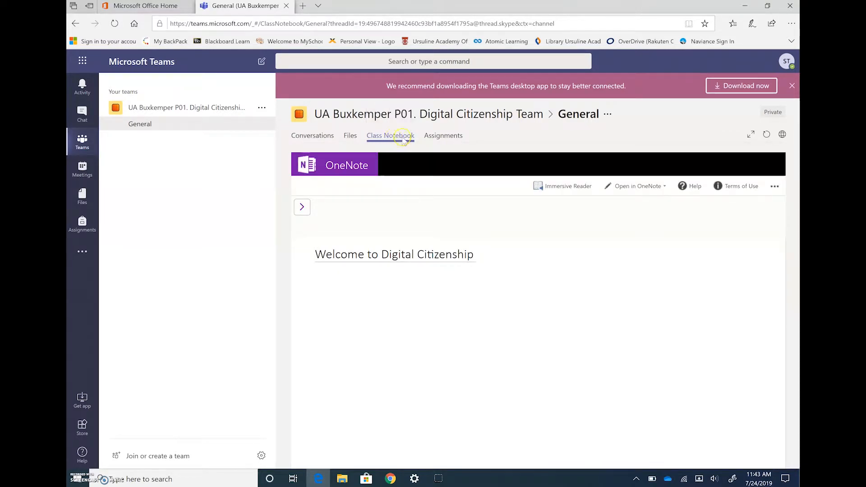
- Show the channel's Assignments list with the Digital Citizenship Poster due Aug 22
{"action": "left_click", "coordinate": [443, 135]}
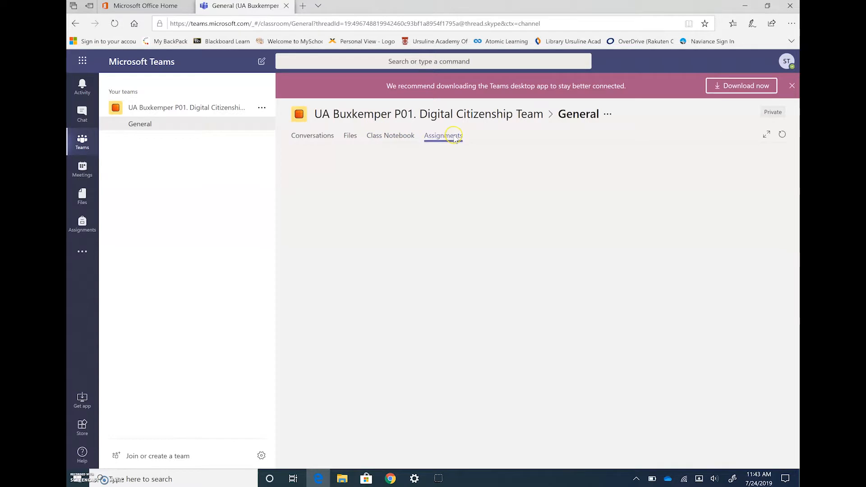
{"action": "left_click", "coordinate": [443, 135]}
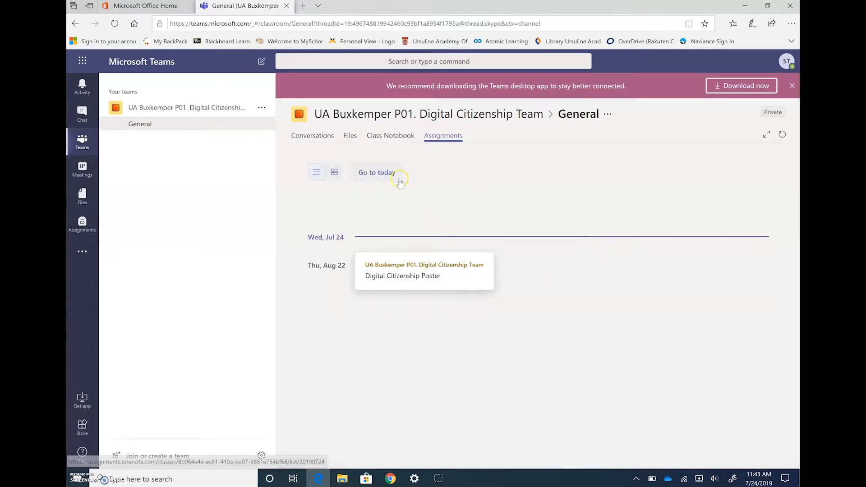
{"action": "mouse_move", "coordinate": [274, 136]}
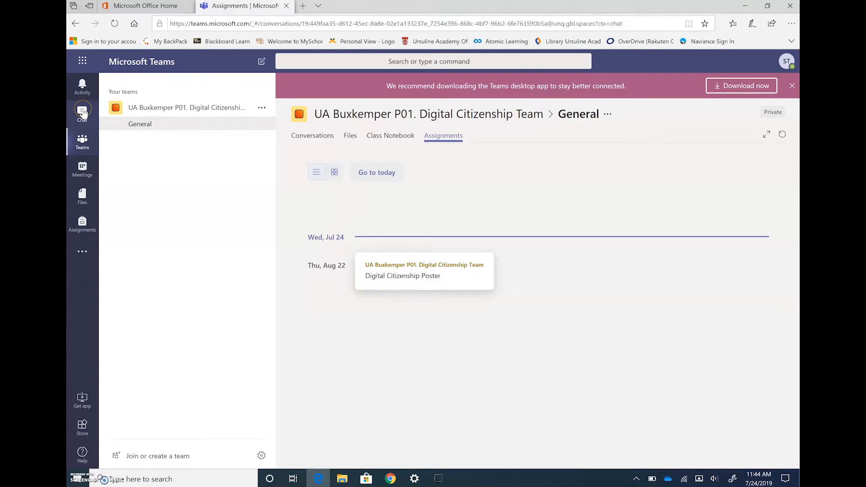
- Visit Chat, then switch to the app-wide Assignments view listing the Digital Citizenship Poster
{"action": "left_click", "coordinate": [82, 113]}
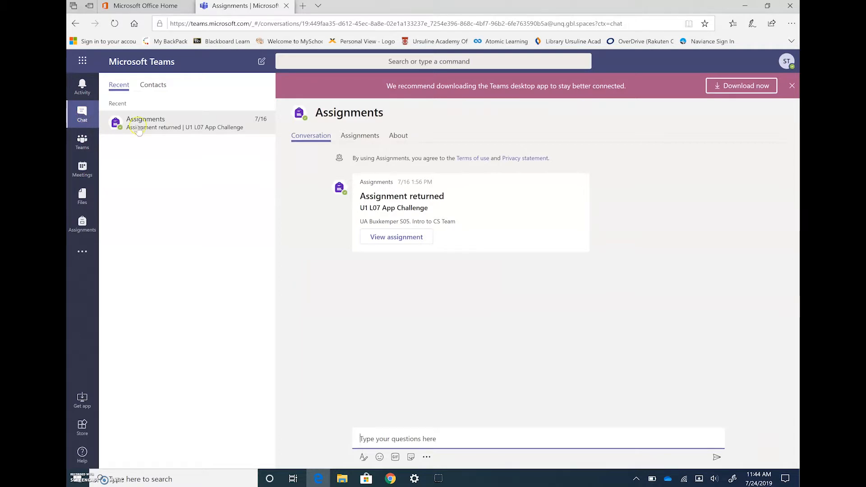
{"action": "mouse_move", "coordinate": [157, 137]}
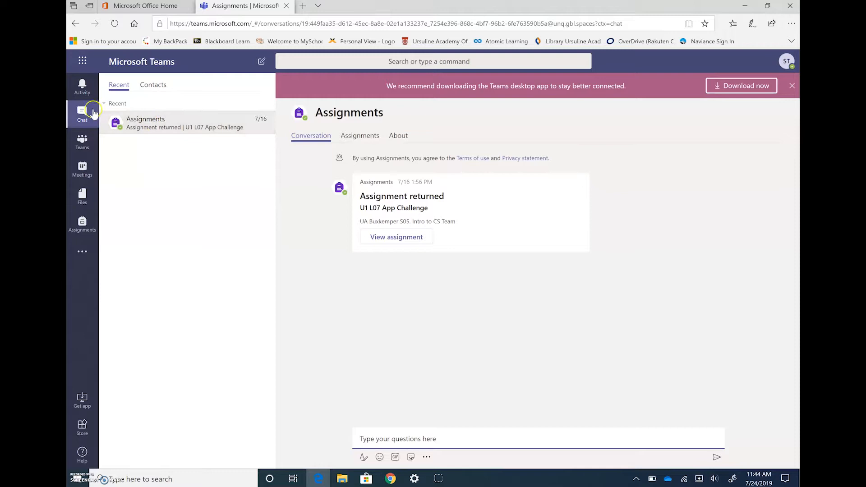
{"action": "mouse_move", "coordinate": [165, 145]}
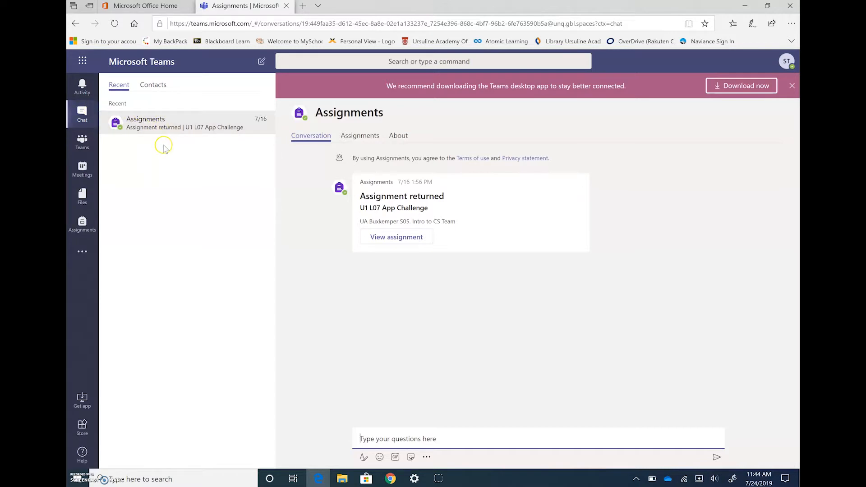
{"action": "mouse_move", "coordinate": [165, 146]}
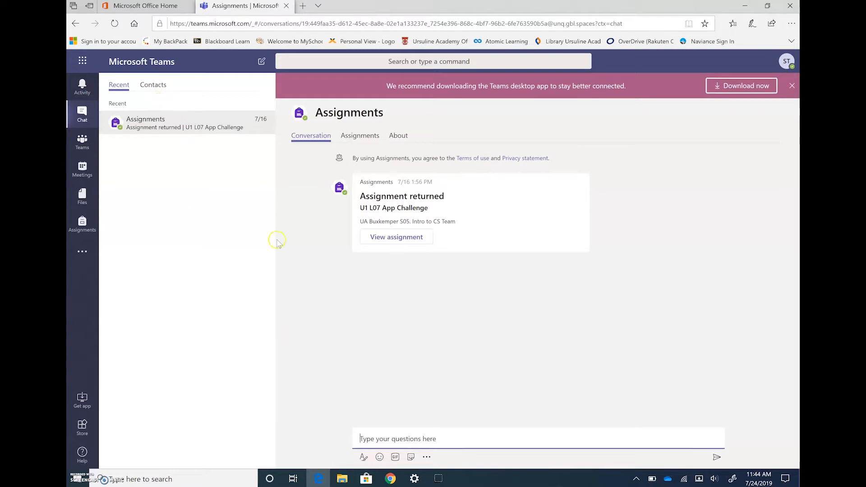
{"action": "mouse_move", "coordinate": [180, 170]}
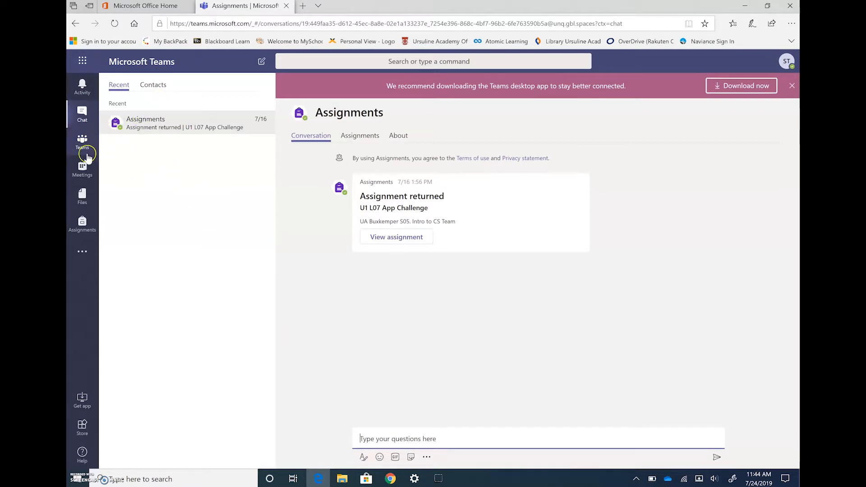
{"action": "mouse_move", "coordinate": [82, 226]}
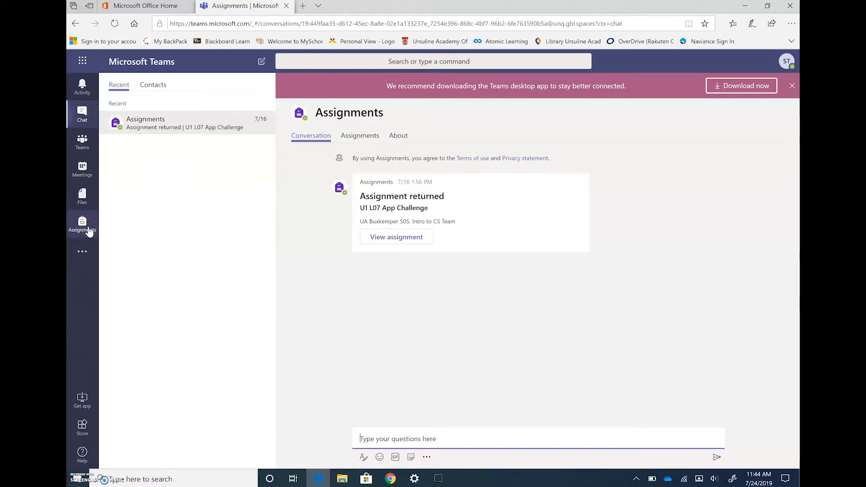
{"action": "left_click", "coordinate": [82, 224]}
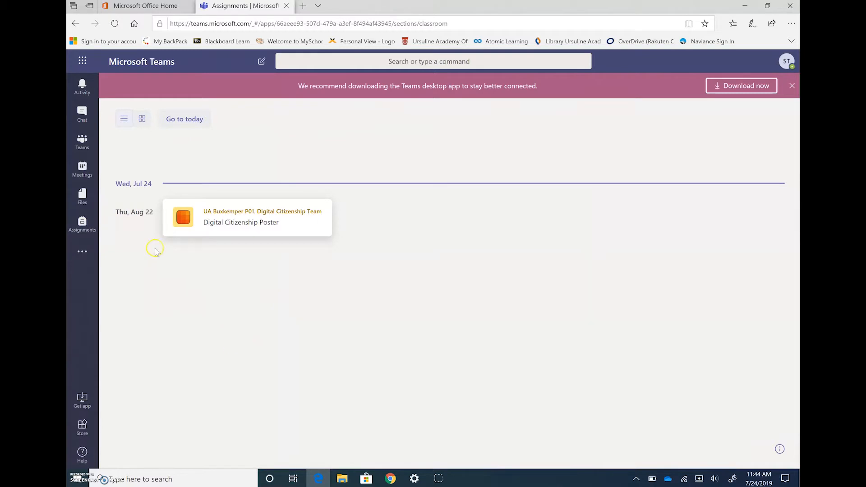
{"action": "mouse_move", "coordinate": [149, 310]}
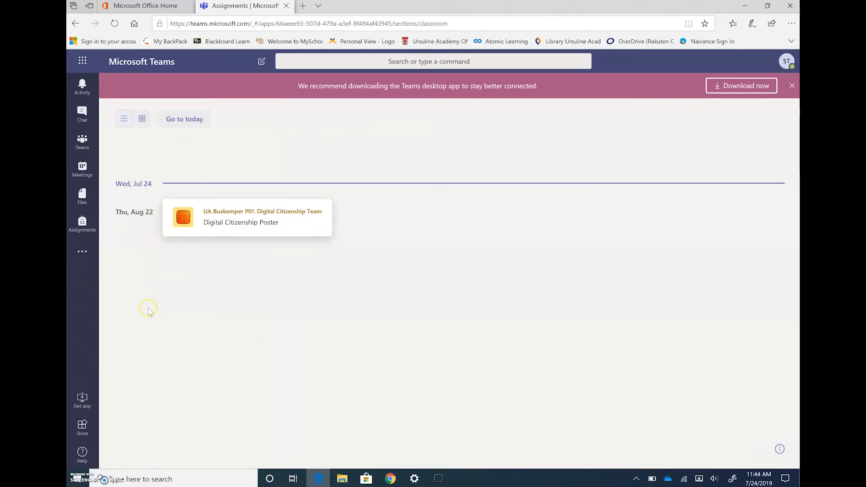
{"action": "mouse_move", "coordinate": [82, 221]}
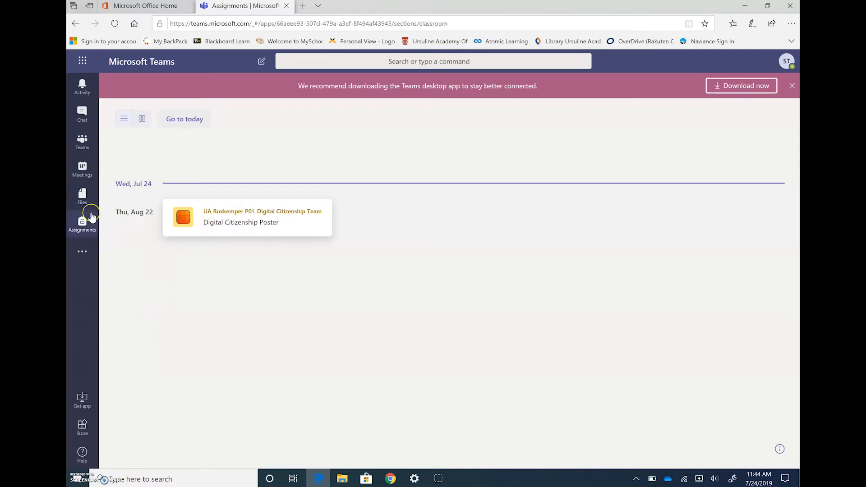
{"action": "mouse_move", "coordinate": [286, 115]}
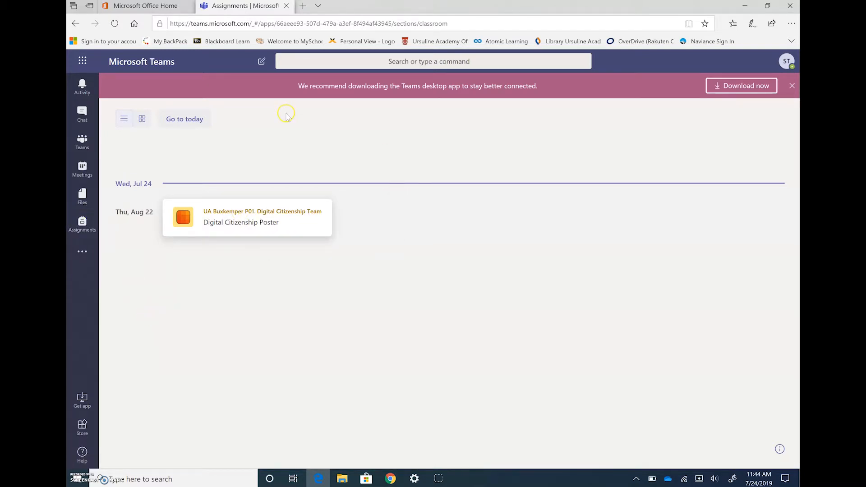
{"action": "mouse_move", "coordinate": [502, 251]}
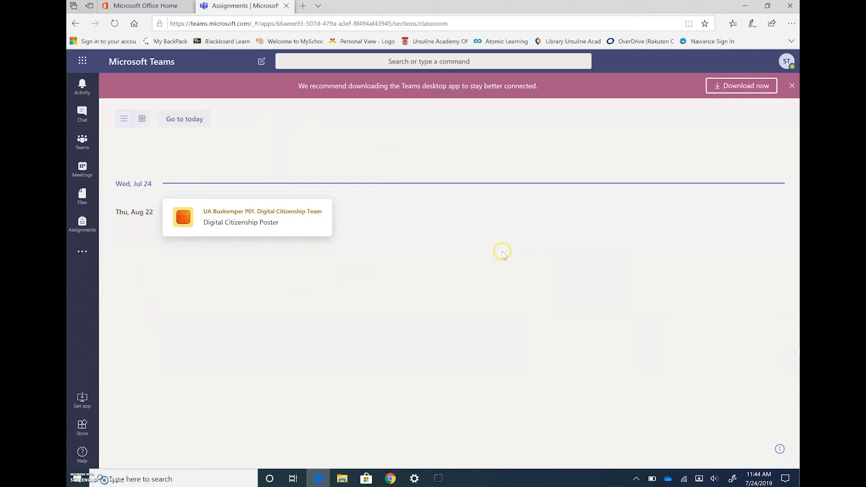
{"action": "mouse_move", "coordinate": [456, 238]}
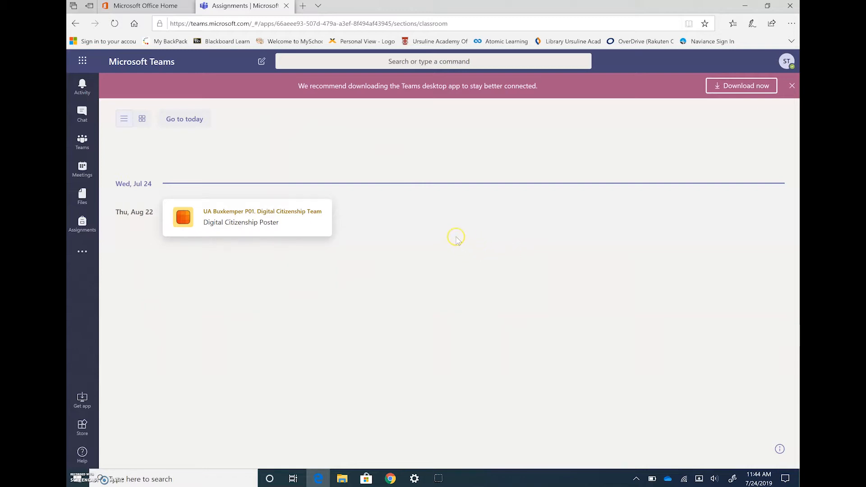
{"action": "mouse_move", "coordinate": [457, 213]}
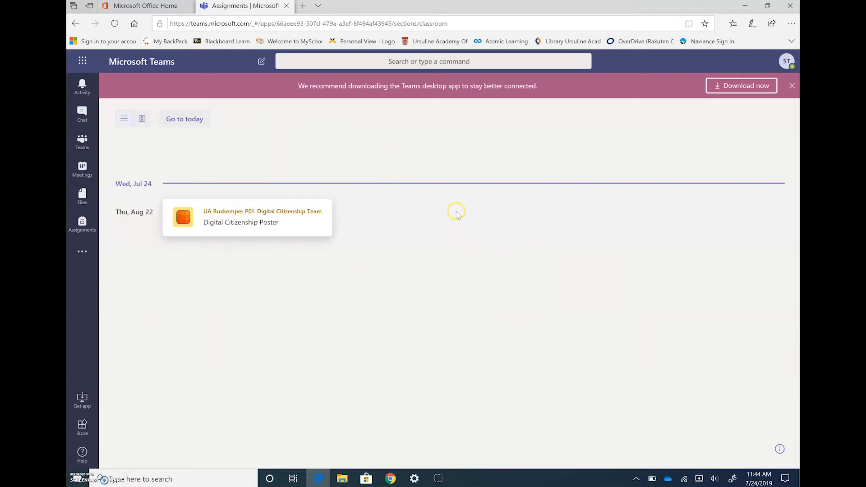
{"action": "mouse_move", "coordinate": [754, 78]}
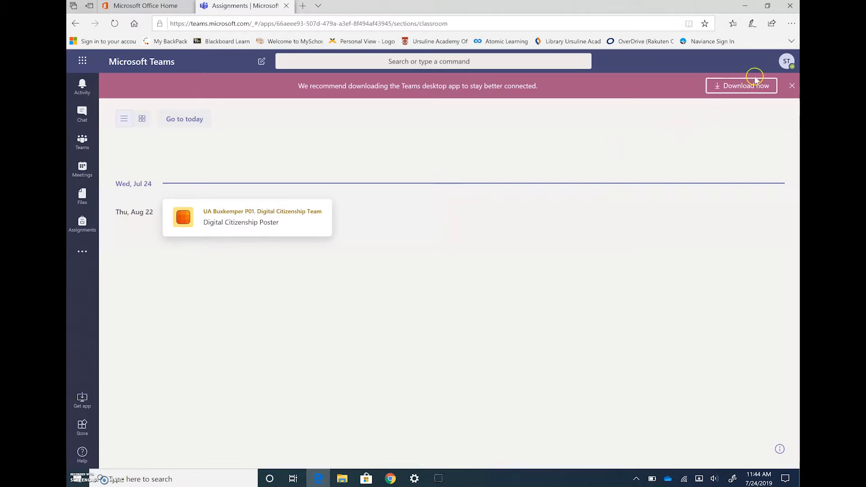
{"action": "mouse_move", "coordinate": [635, 138]}
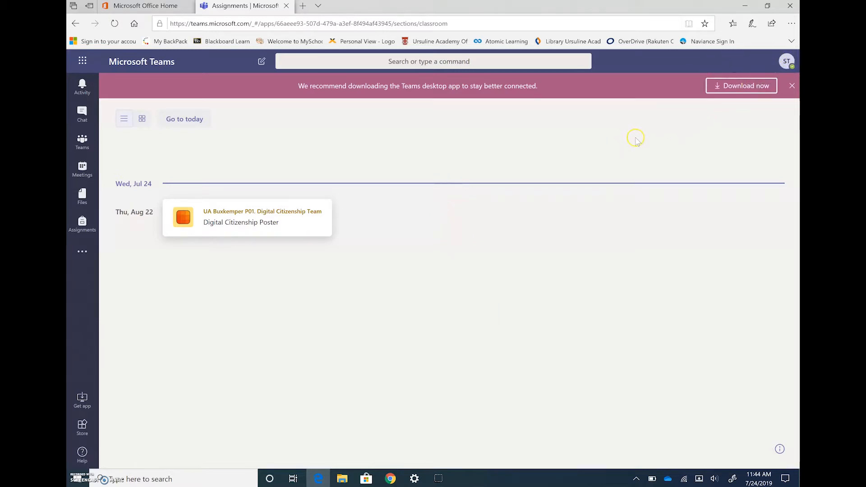
{"action": "mouse_move", "coordinate": [635, 139]}
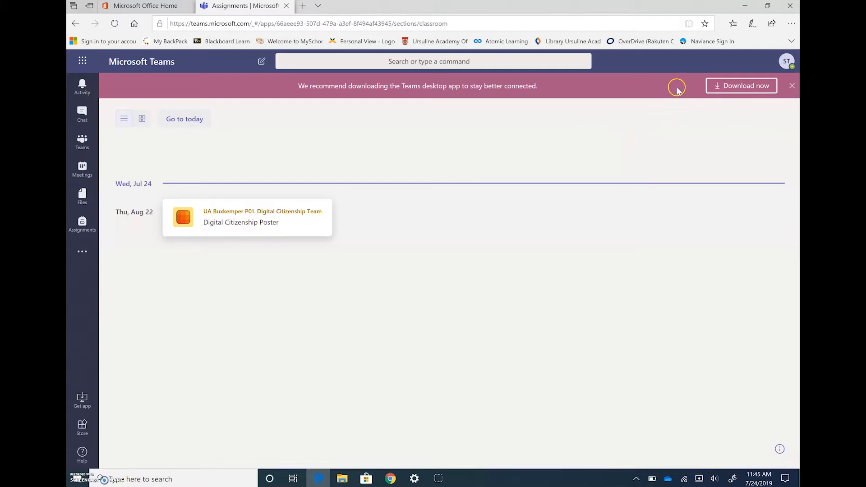
{"action": "mouse_move", "coordinate": [781, 59]}
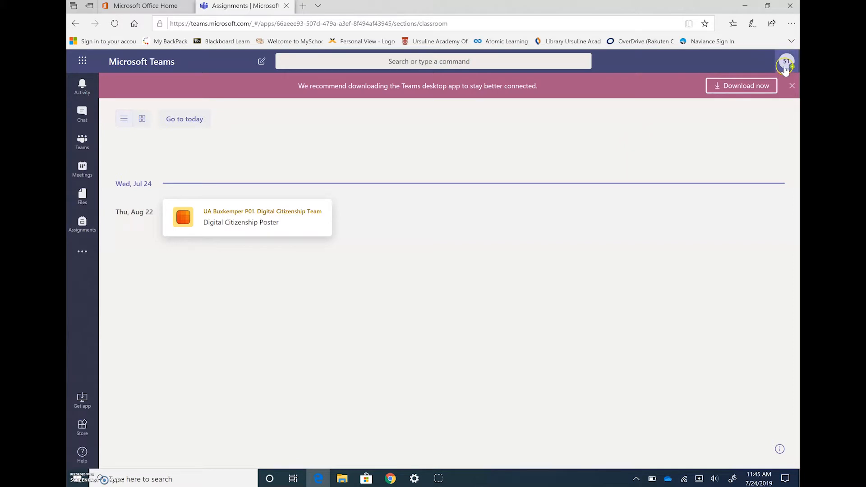
- Hover the Download now banner while reviewing the app-wide Assignments view
{"action": "left_click", "coordinate": [786, 62]}
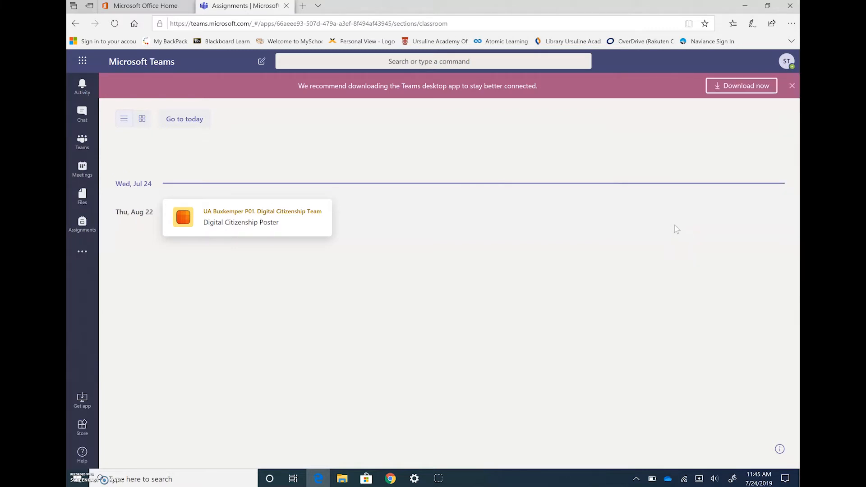
- Download the Teams desktop installer (Teams_windows_x64.exe) and run it from the browser prompt
{"action": "left_click", "coordinate": [742, 86]}
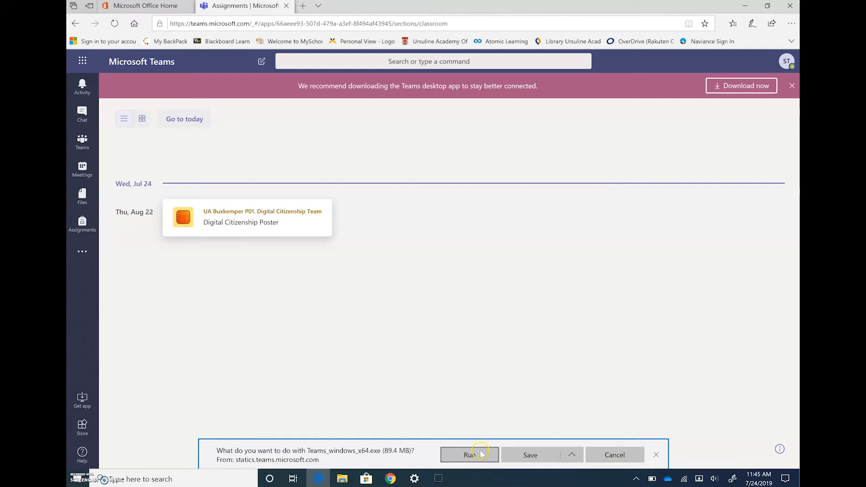
{"action": "left_click", "coordinate": [469, 455]}
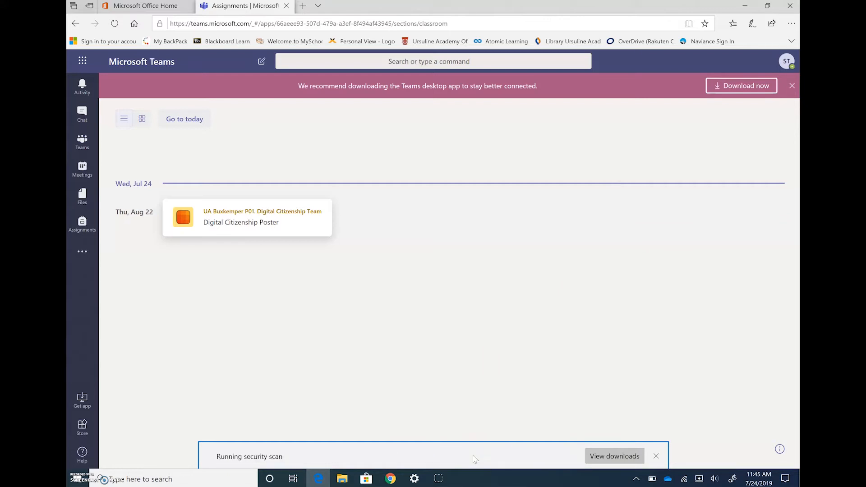
{"action": "mouse_move", "coordinate": [477, 457]}
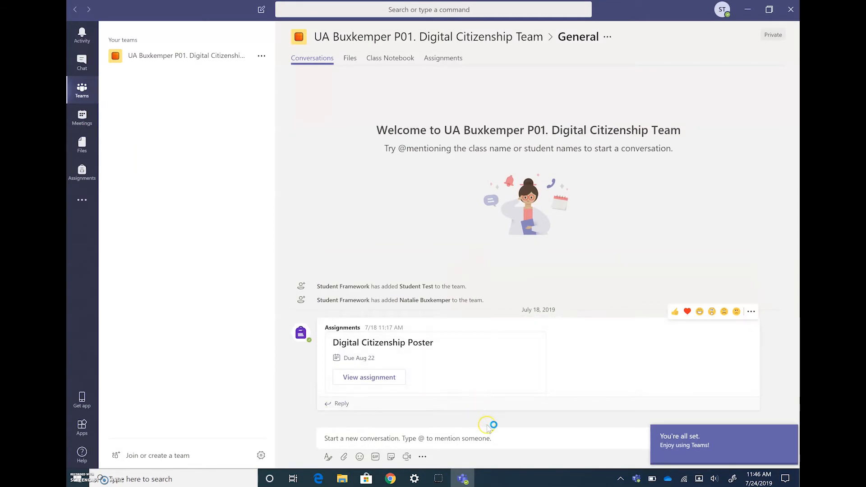
{"action": "mouse_move", "coordinate": [366, 171]}
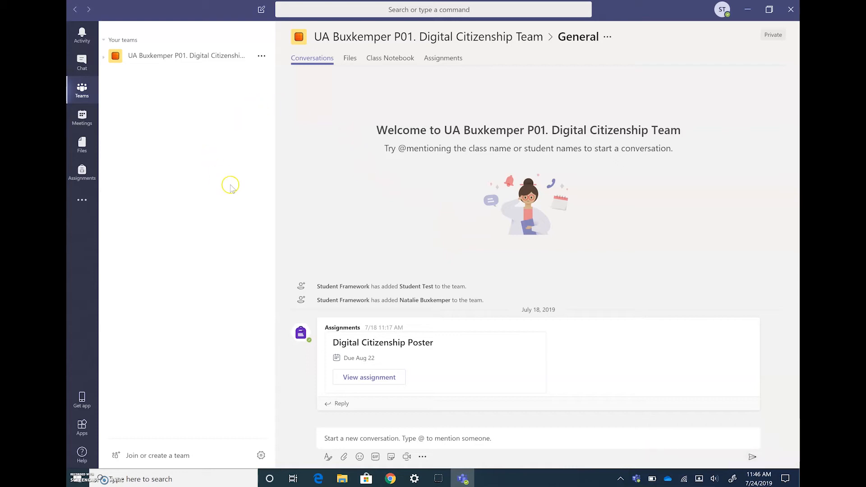
{"action": "mouse_move", "coordinate": [346, 107]}
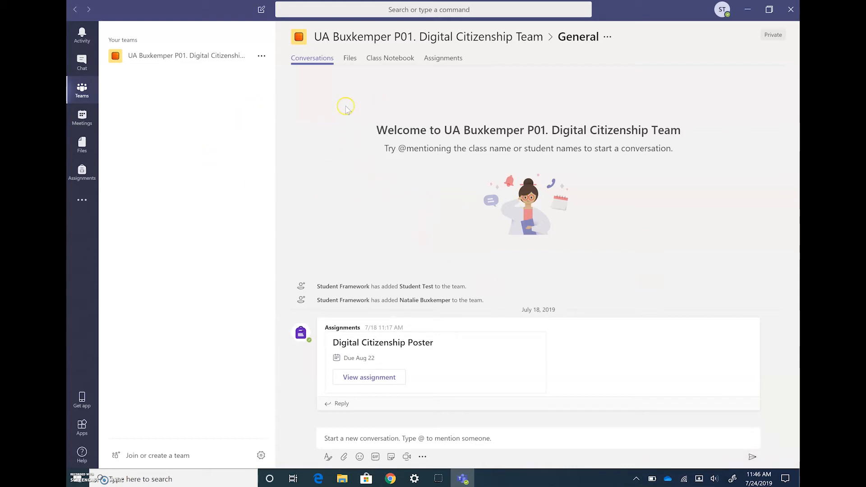
{"action": "mouse_move", "coordinate": [313, 108]}
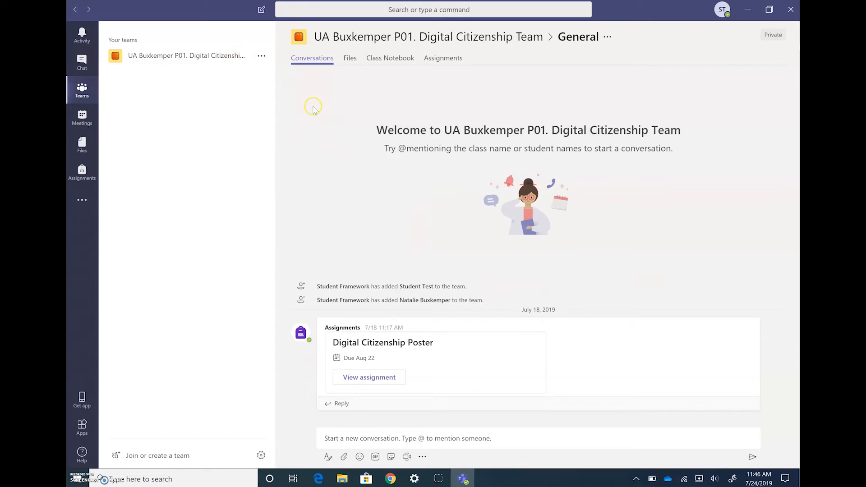
{"action": "mouse_move", "coordinate": [461, 292]}
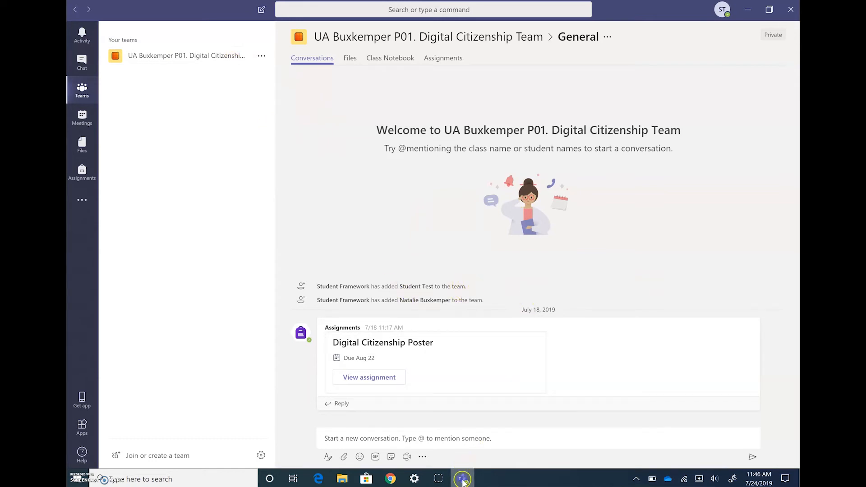
{"action": "mouse_move", "coordinate": [462, 478]}
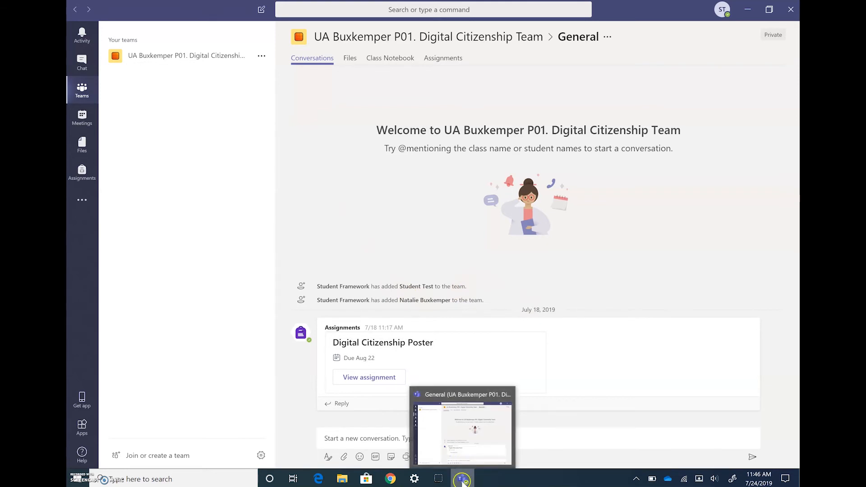
- Bring up the Teams taskbar icon's jump list to pin the app to the taskbar
{"action": "right_click", "coordinate": [462, 478]}
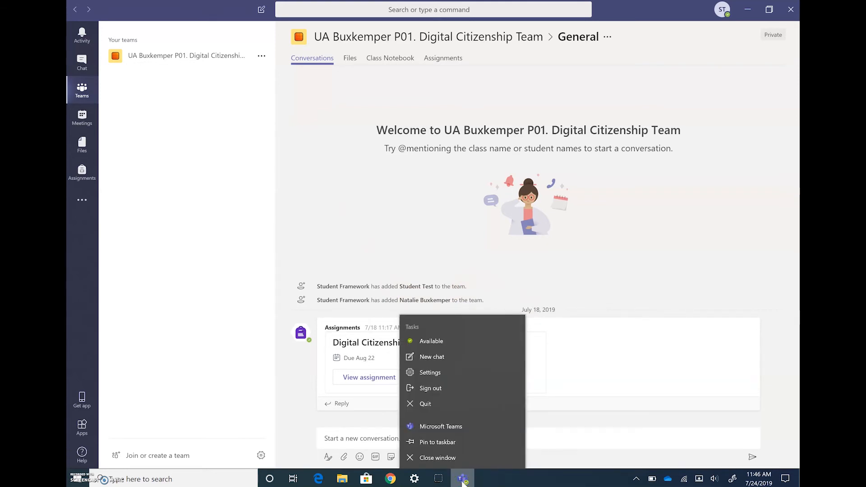
{"action": "mouse_move", "coordinate": [437, 442]}
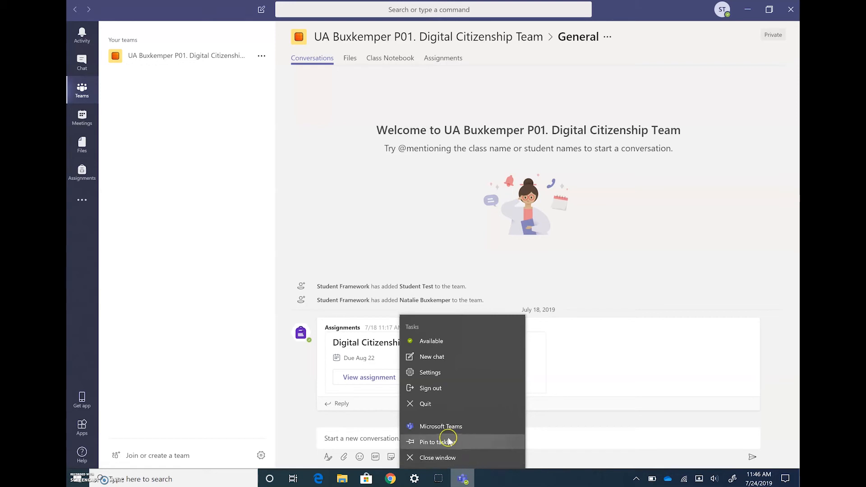
{"action": "mouse_move", "coordinate": [442, 449]}
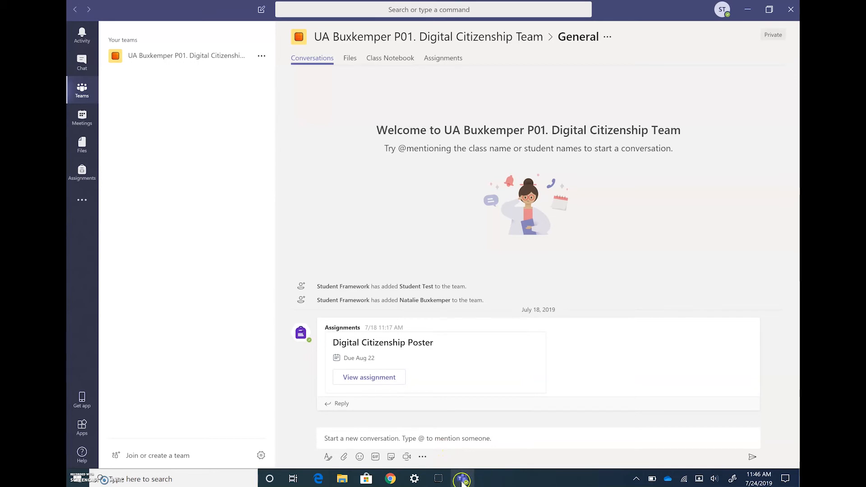
{"action": "mouse_move", "coordinate": [462, 479]}
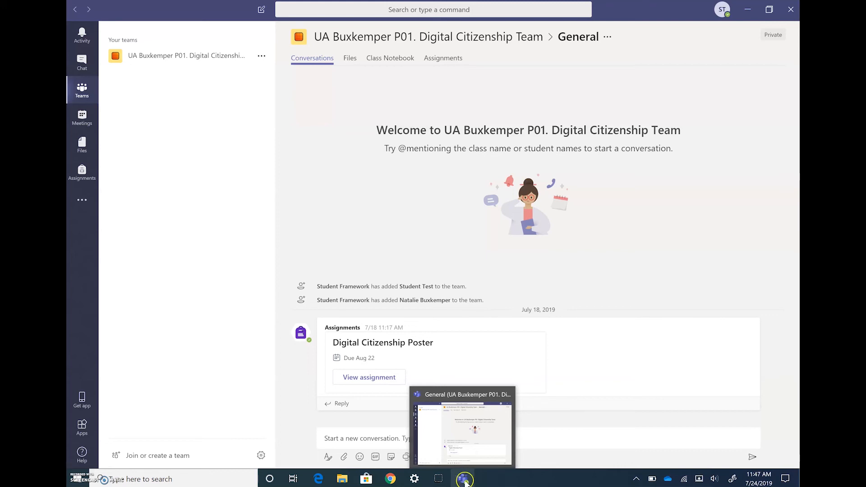
{"action": "mouse_move", "coordinate": [506, 481]}
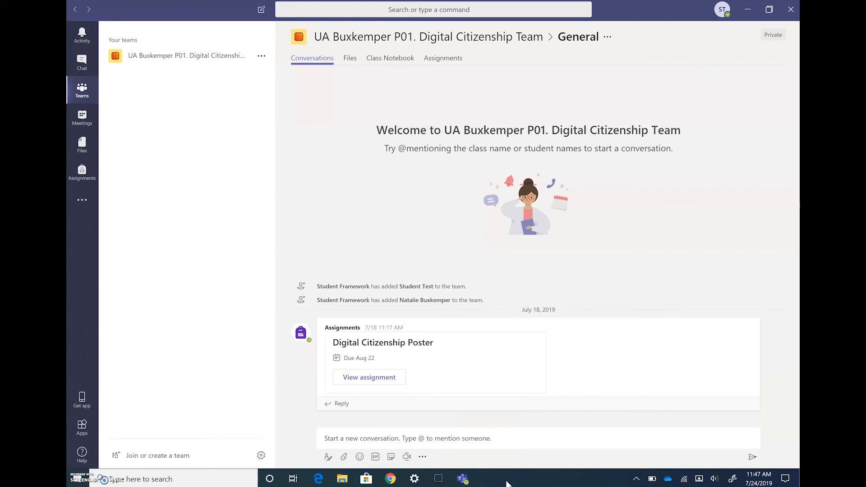
{"action": "mouse_move", "coordinate": [462, 479]}
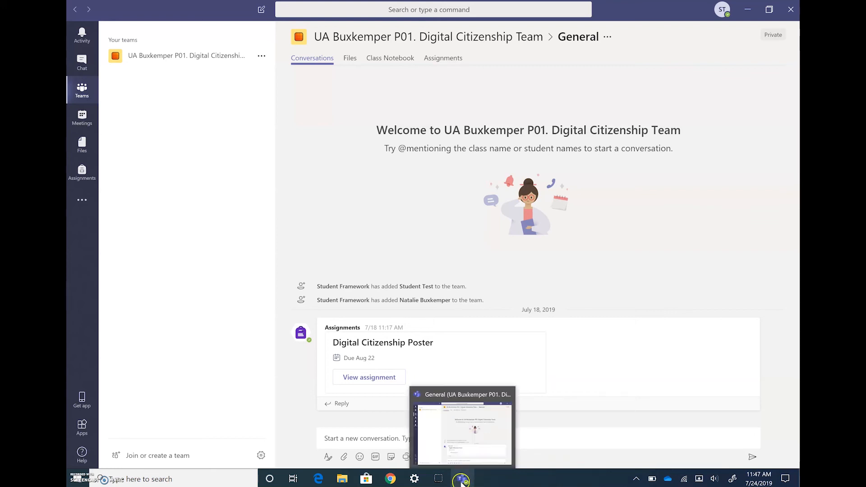
{"action": "mouse_move", "coordinate": [462, 478]}
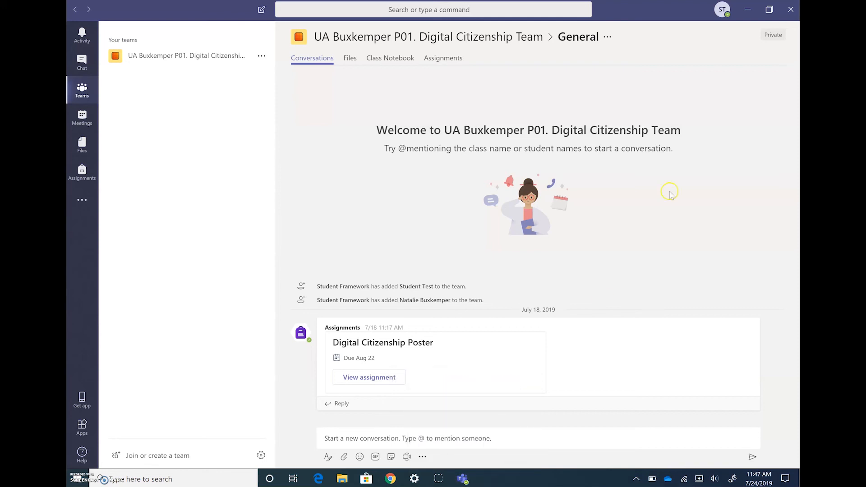
{"action": "mouse_move", "coordinate": [454, 104]}
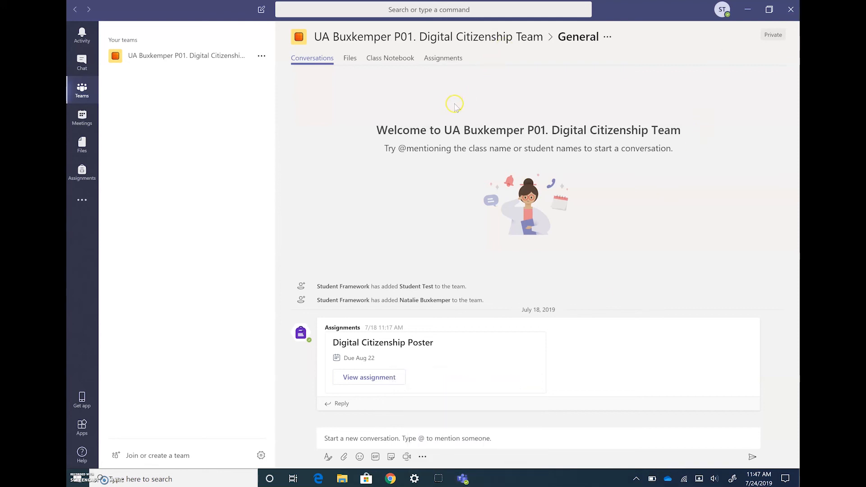
{"action": "mouse_move", "coordinate": [210, 144]}
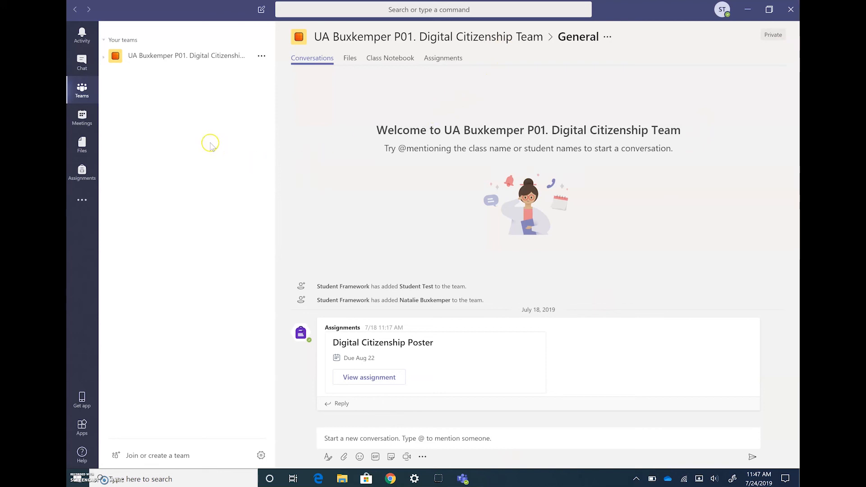
{"action": "mouse_move", "coordinate": [185, 73]}
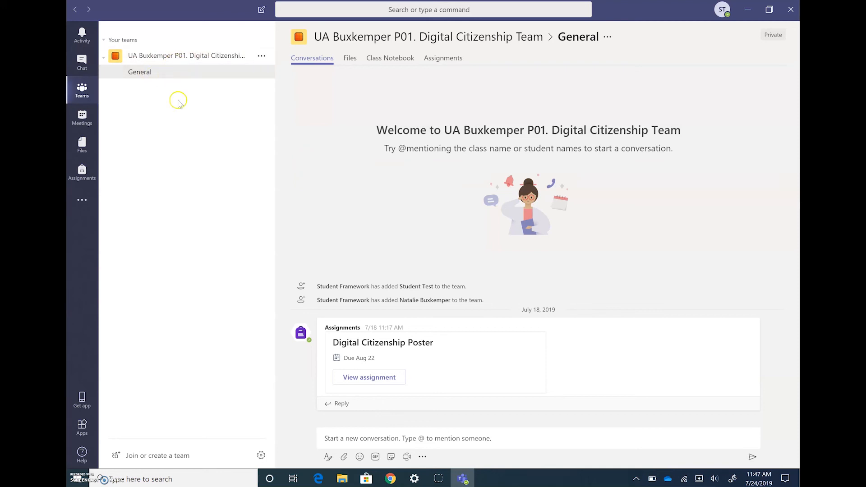
{"action": "mouse_move", "coordinate": [281, 170]}
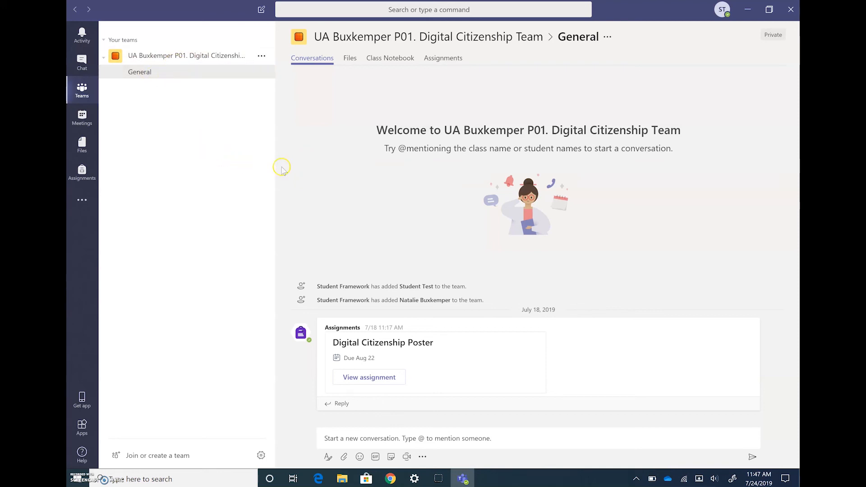